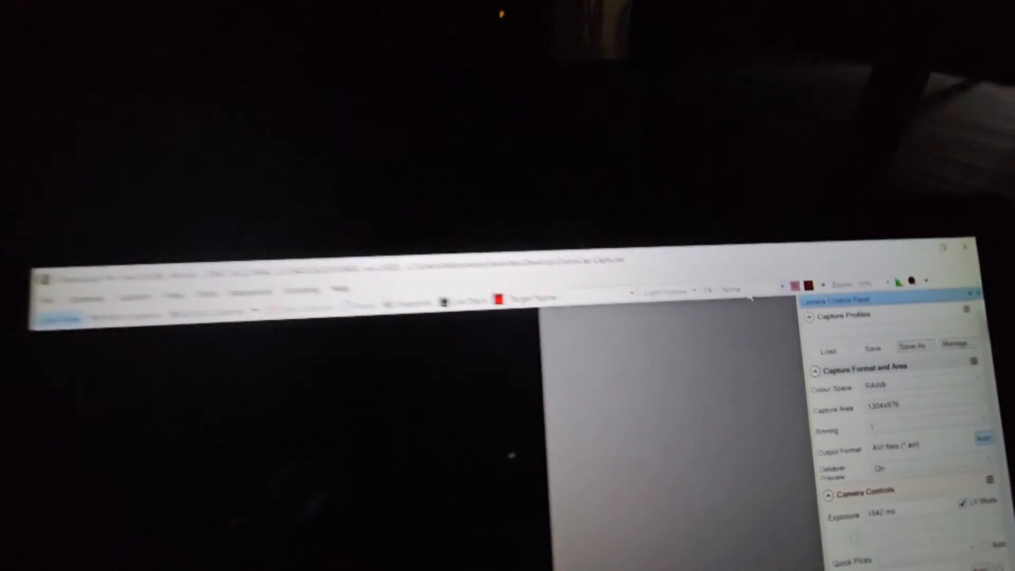
Set the live-view FX effect to Image Boost More so the Ring Nebula appears
{"action": "left_click", "coordinate": [654, 296]}
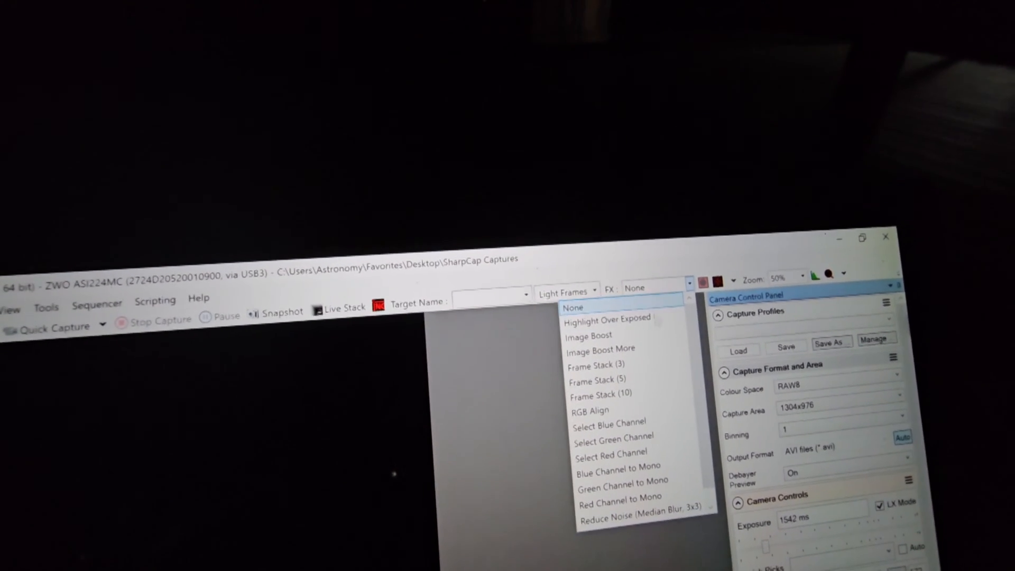
{"action": "mouse_move", "coordinate": [602, 344]}
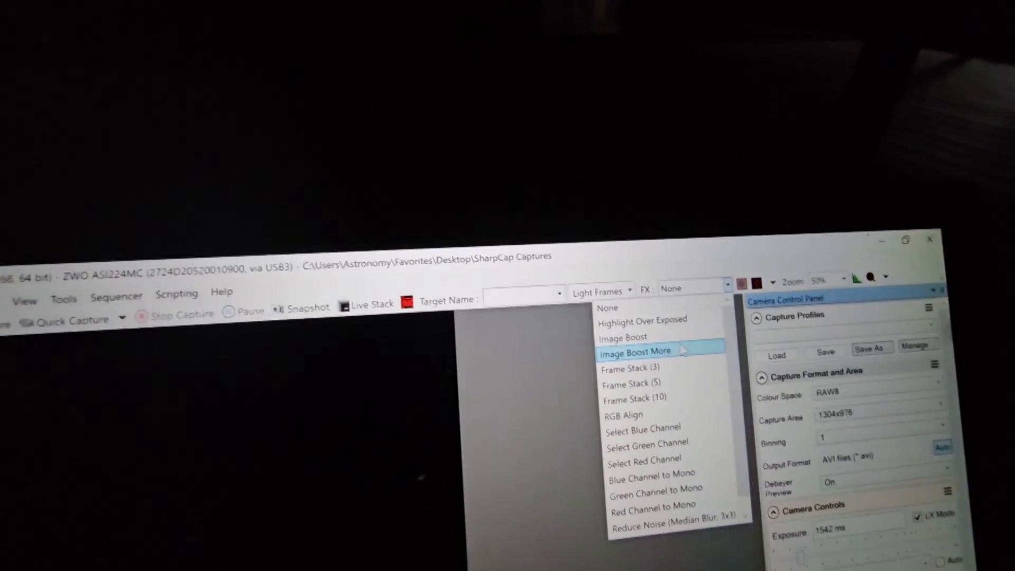
{"action": "left_click", "coordinate": [635, 351]}
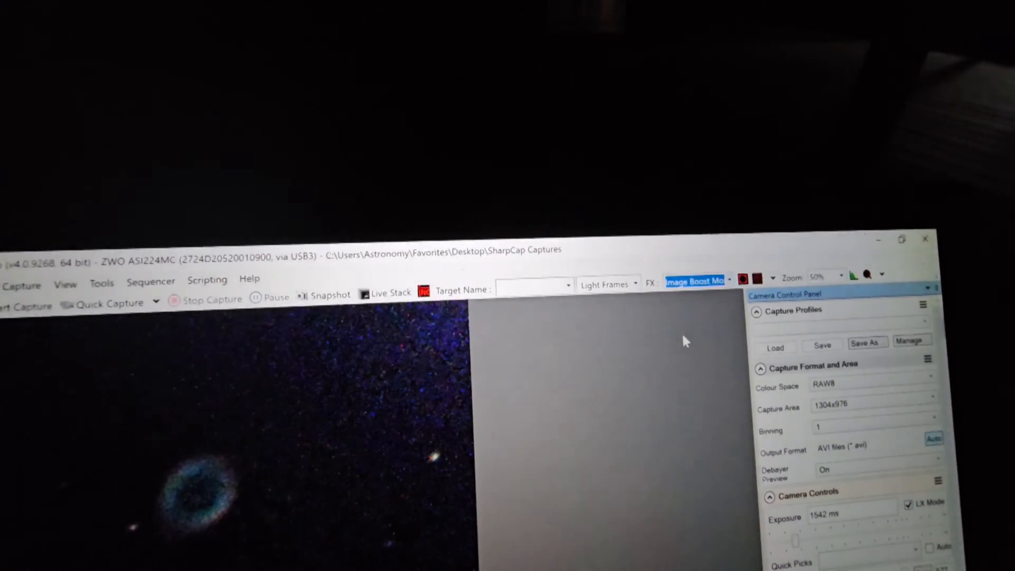